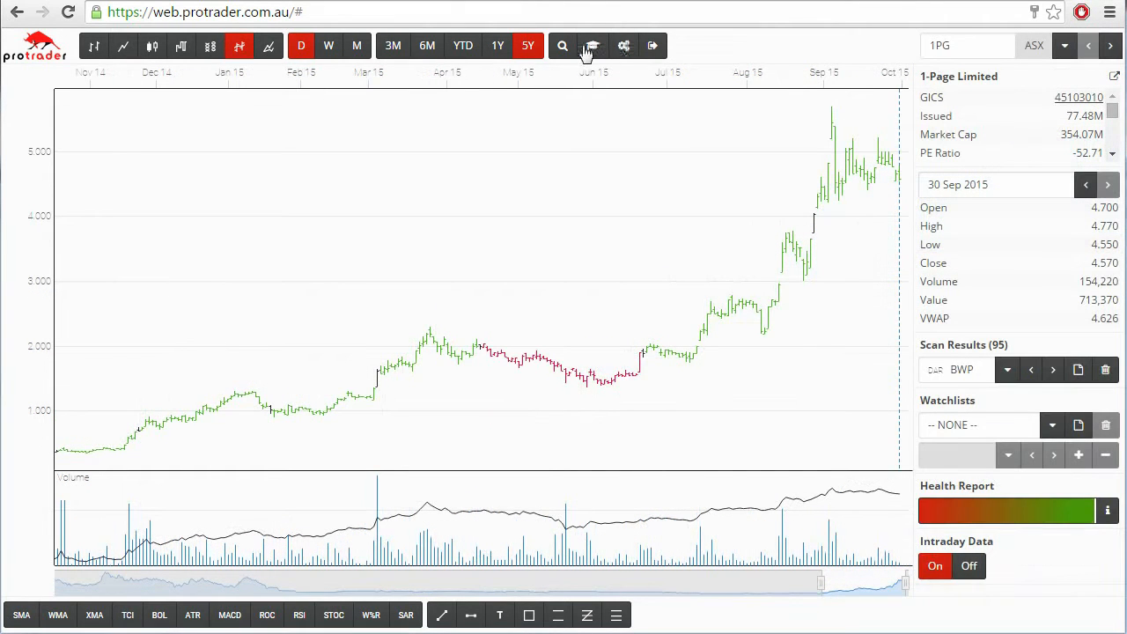
Choose 'Scan for Darvas Boxes' from the Scan toolbar menu
{"action": "left_click", "coordinate": [563, 45]}
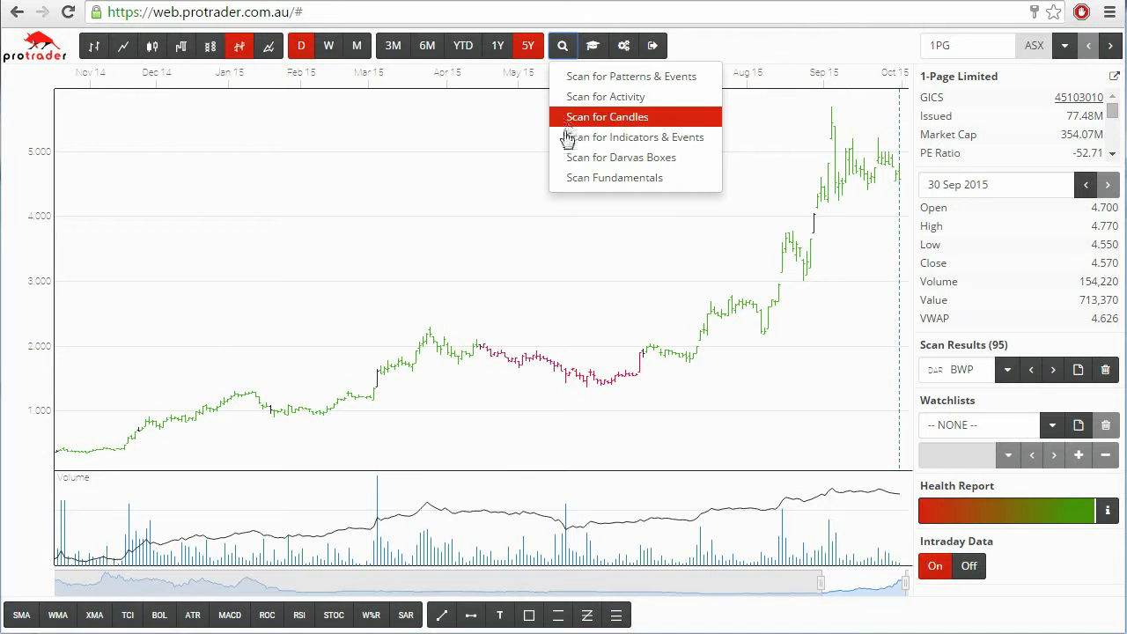
{"action": "left_click", "coordinate": [621, 156]}
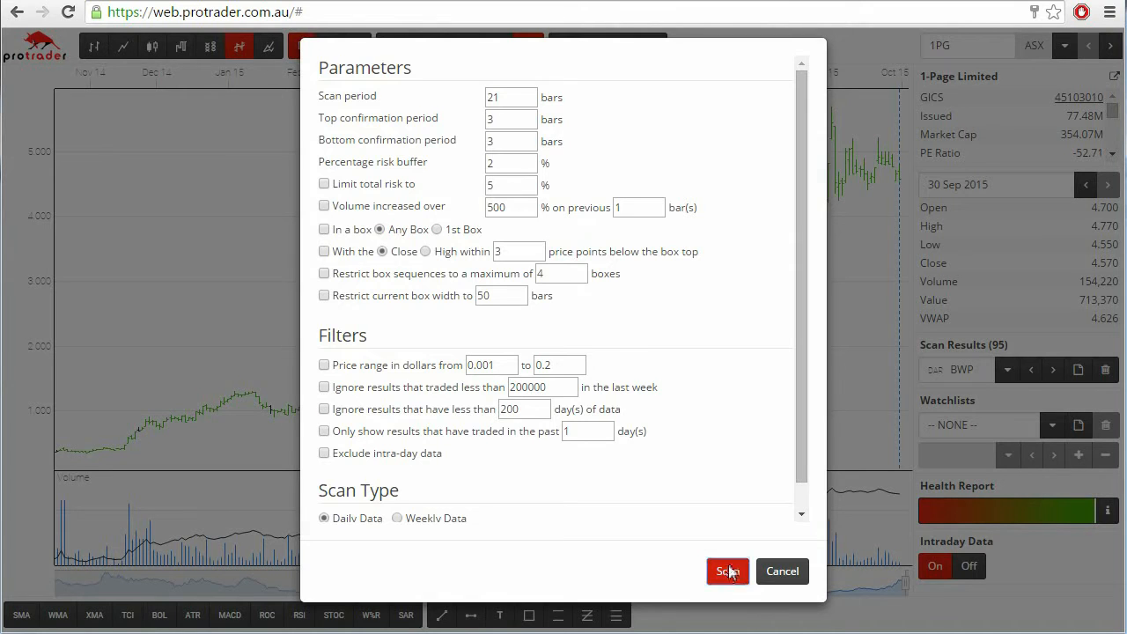
Run the default Darvas scan, then reopen its settings showing the ticked filters
{"action": "left_click", "coordinate": [727, 571]}
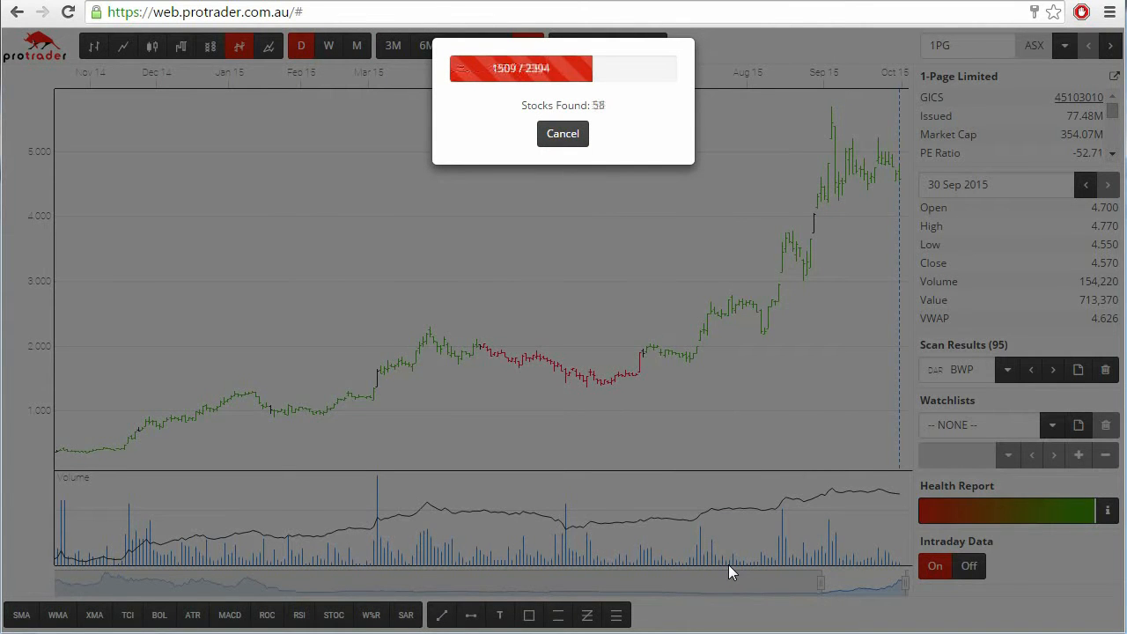
{"action": "left_click", "coordinate": [562, 133]}
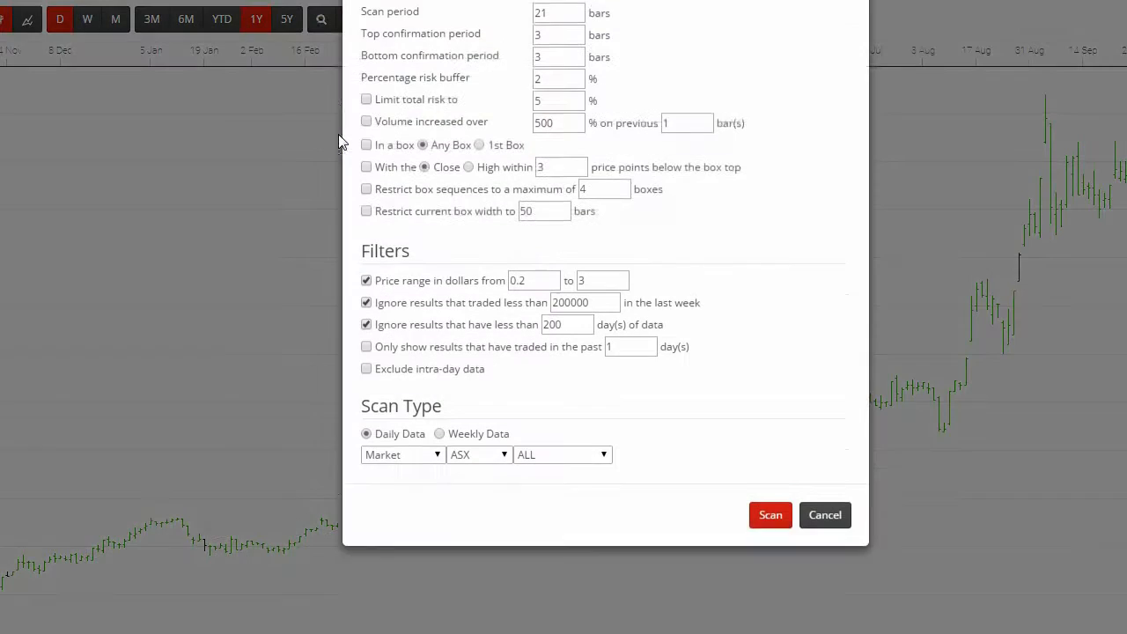
Set the scan period to 13 bars and the total-risk limit to 10%
{"action": "scroll", "scroll_direction": "up", "scroll_amount": 3}
{"action": "type", "text": "13"}
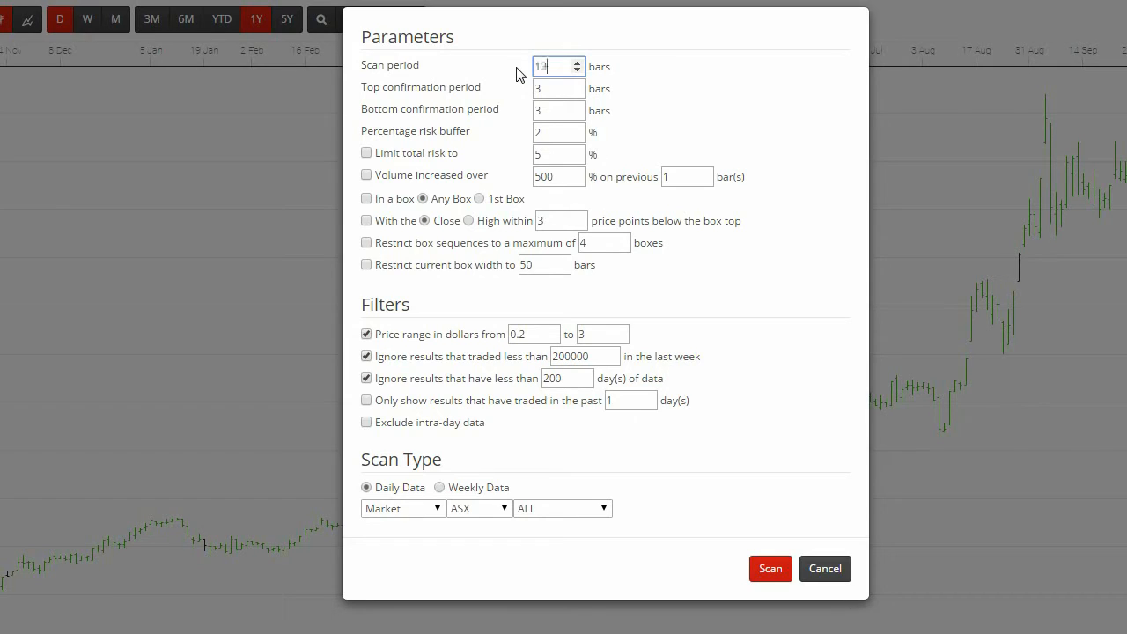
{"action": "left_click", "coordinate": [577, 62]}
{"action": "type", "text": "10"}
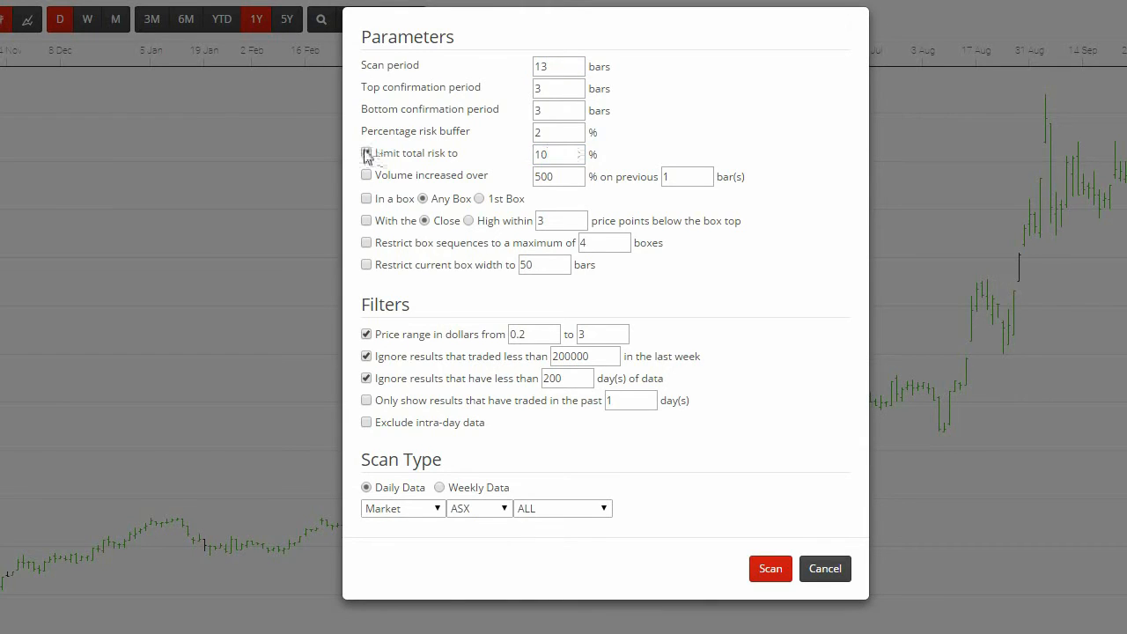
Enable total-risk limit, volume increase, first-box and close-near-box-top conditions
{"action": "left_click", "coordinate": [366, 152]}
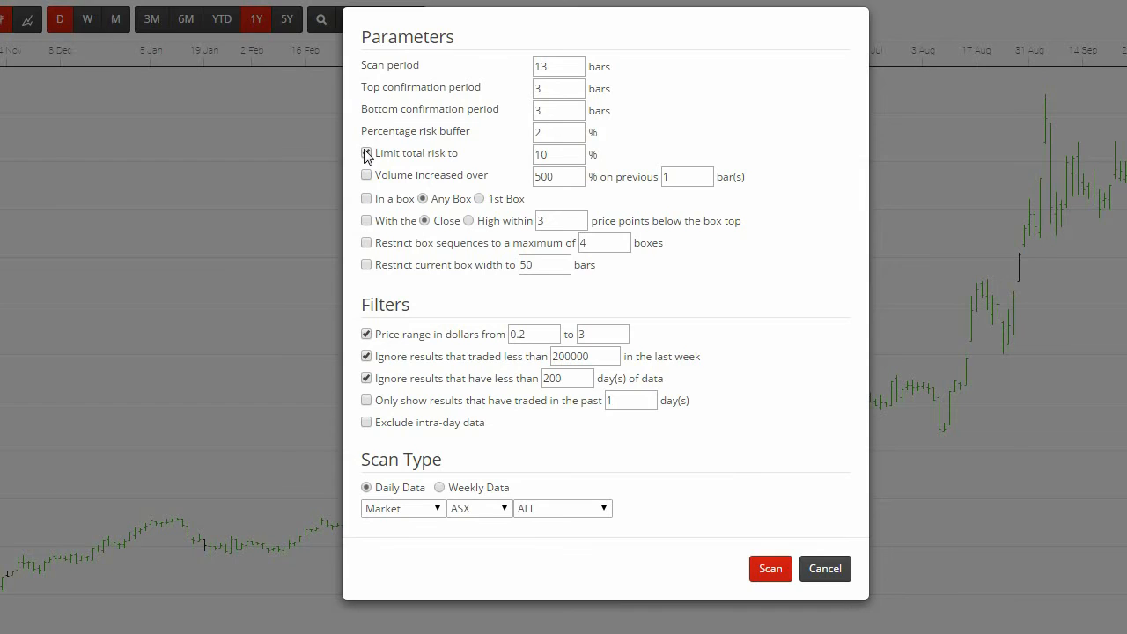
{"action": "left_click", "coordinate": [366, 153]}
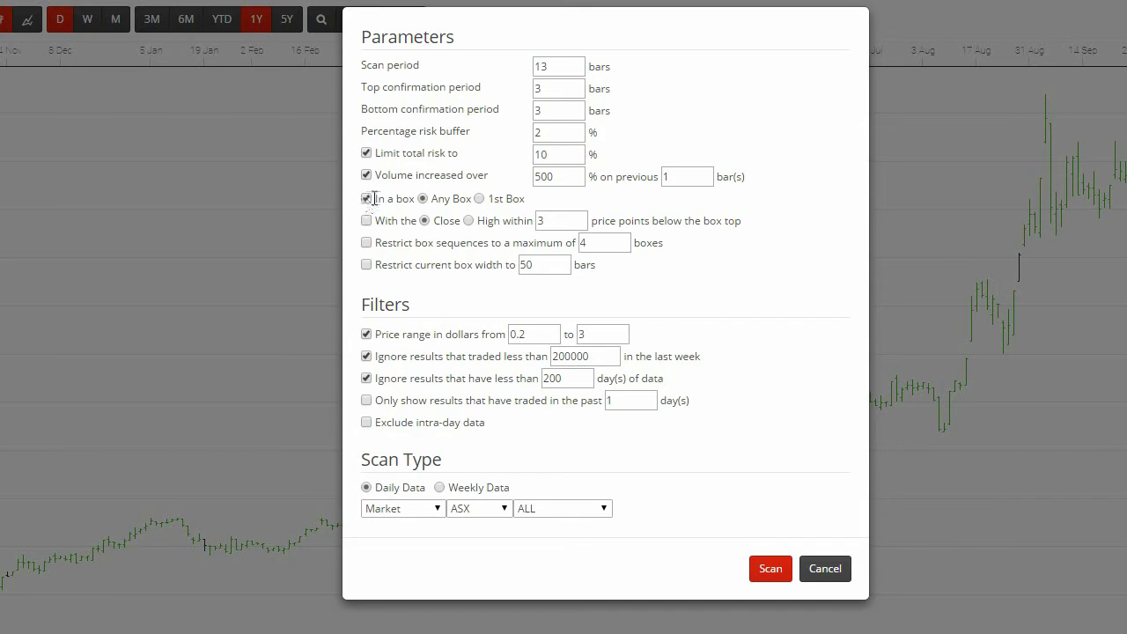
{"action": "left_click", "coordinate": [479, 198]}
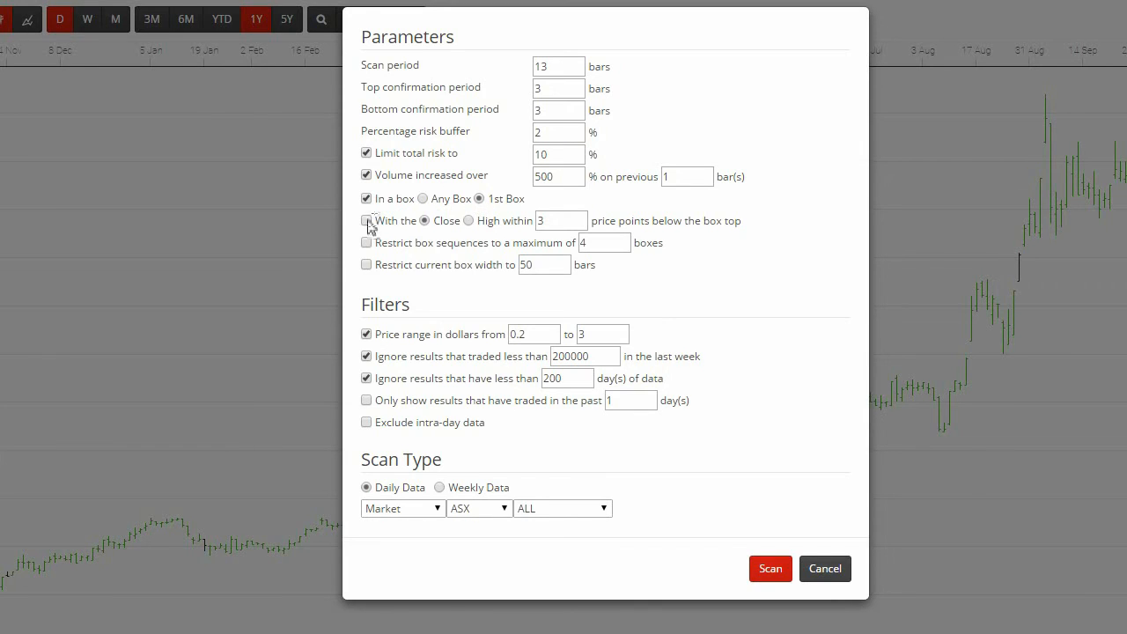
{"action": "left_click", "coordinate": [366, 220]}
{"action": "type", "text": "5"}
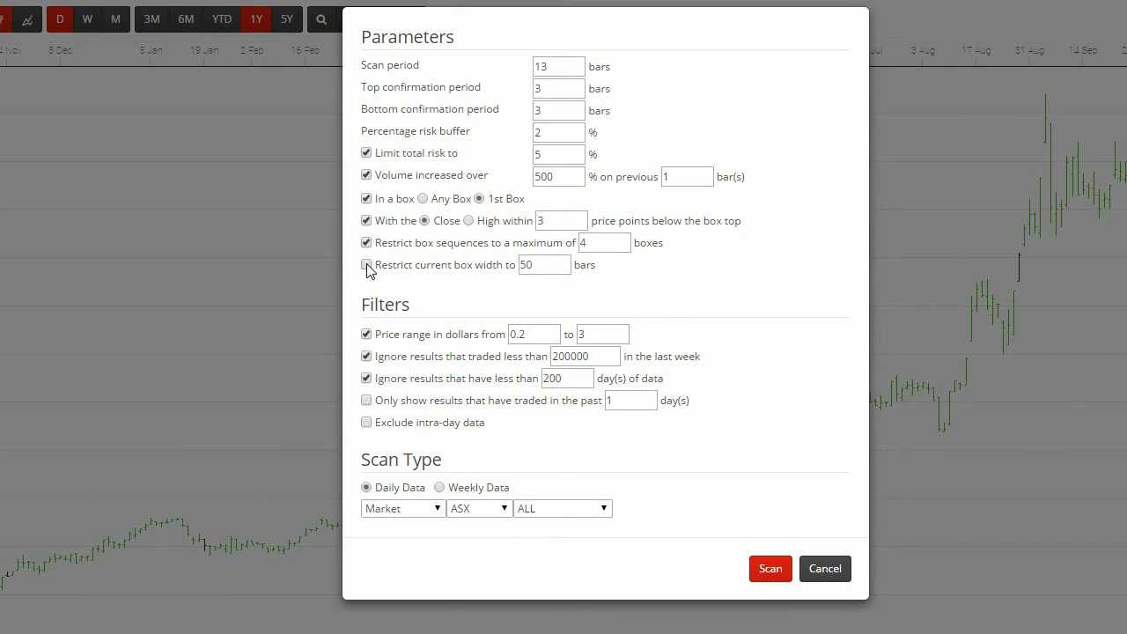
{"action": "left_click", "coordinate": [367, 266]}
{"action": "type", "text": "0.001"}
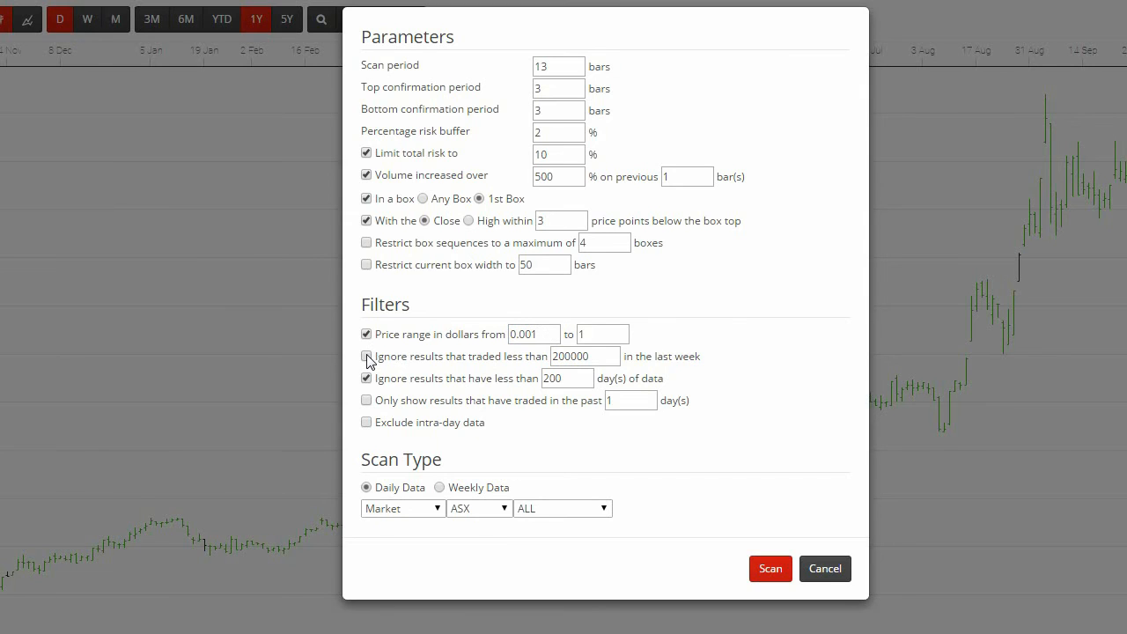
Narrow the price range to 0.001–1 dollars and drop the weekly volume filter
{"action": "left_click", "coordinate": [366, 356]}
{"action": "type", "text": "55"}
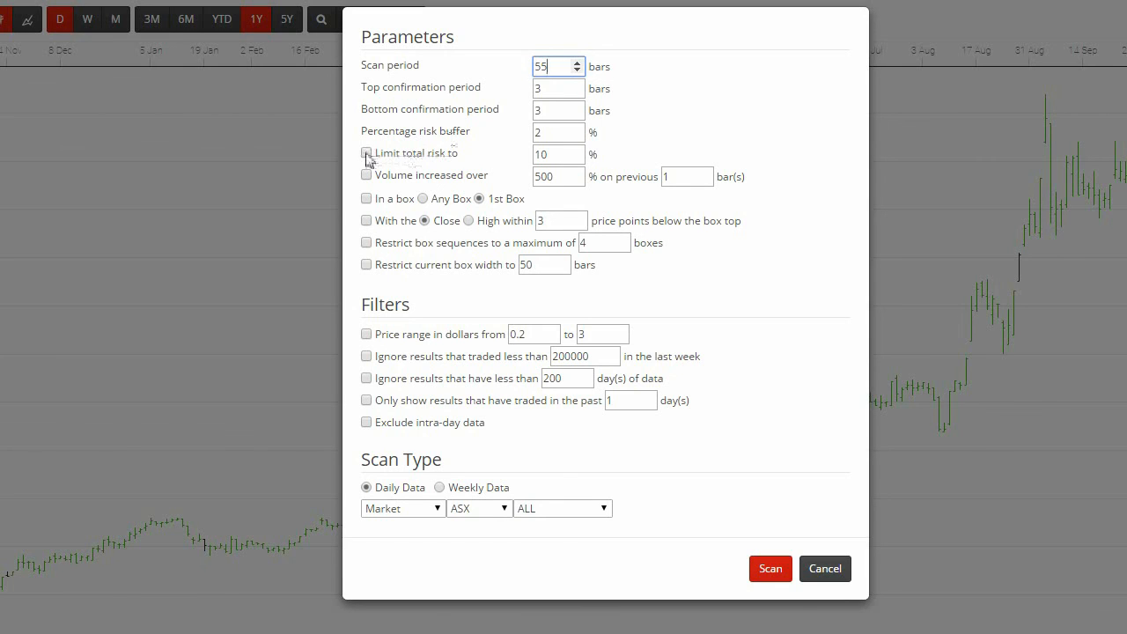
Enable 10% risk limit, first box, 2500000 weekly volume and 200 days' data for the daily scan
{"action": "left_click", "coordinate": [366, 152]}
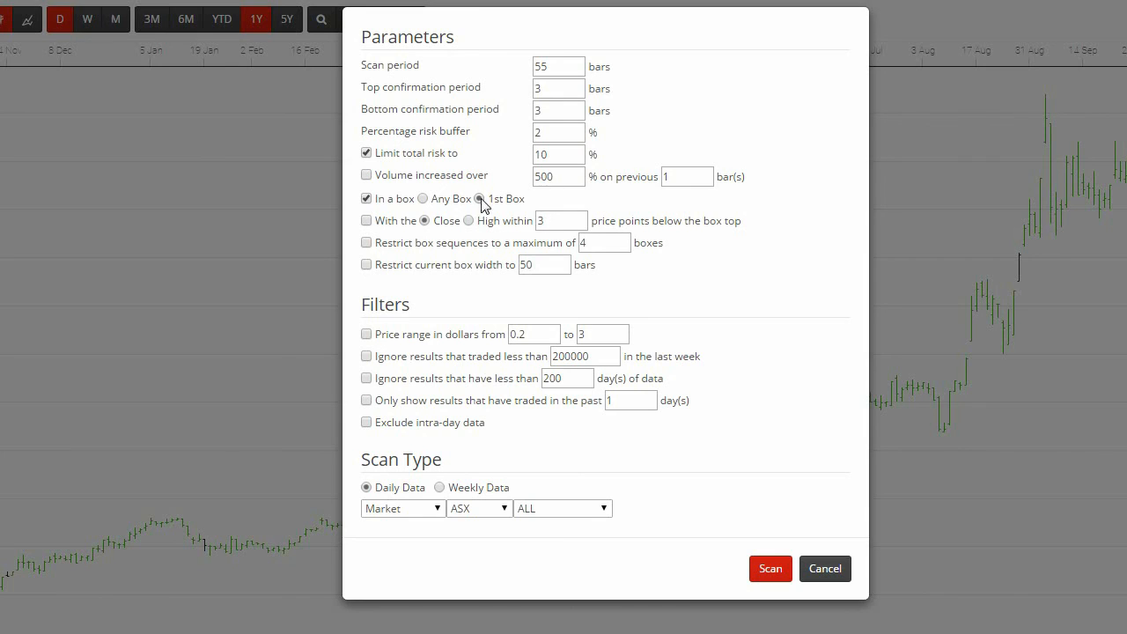
{"action": "left_click", "coordinate": [366, 334]}
{"action": "type", "text": ".50"}
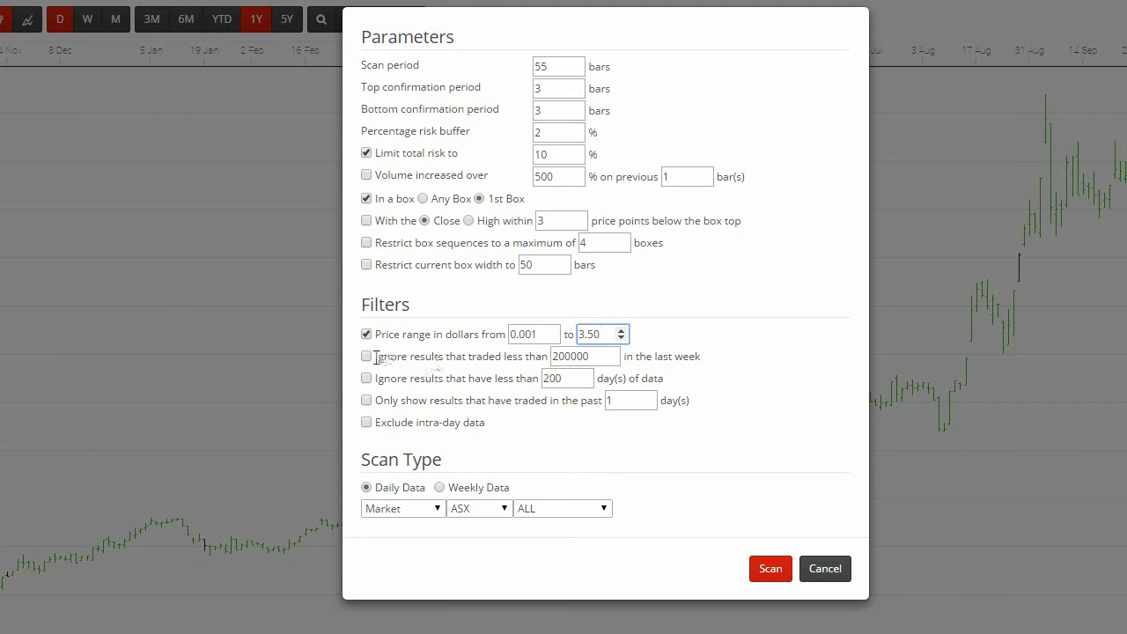
{"action": "left_click", "coordinate": [366, 353]}
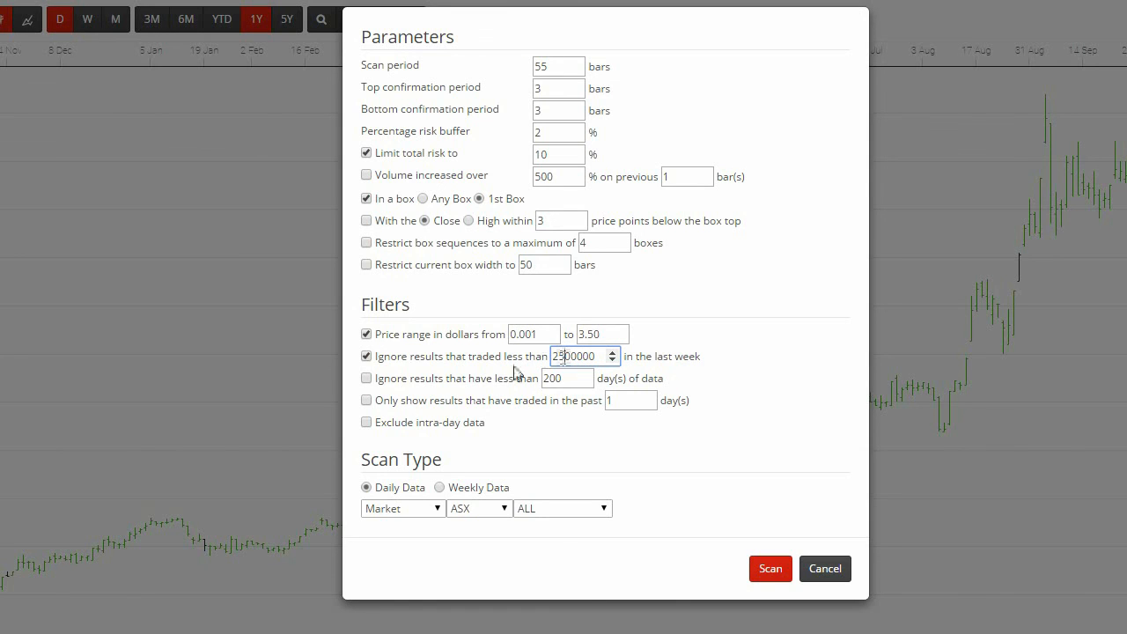
{"action": "left_click", "coordinate": [366, 377]}
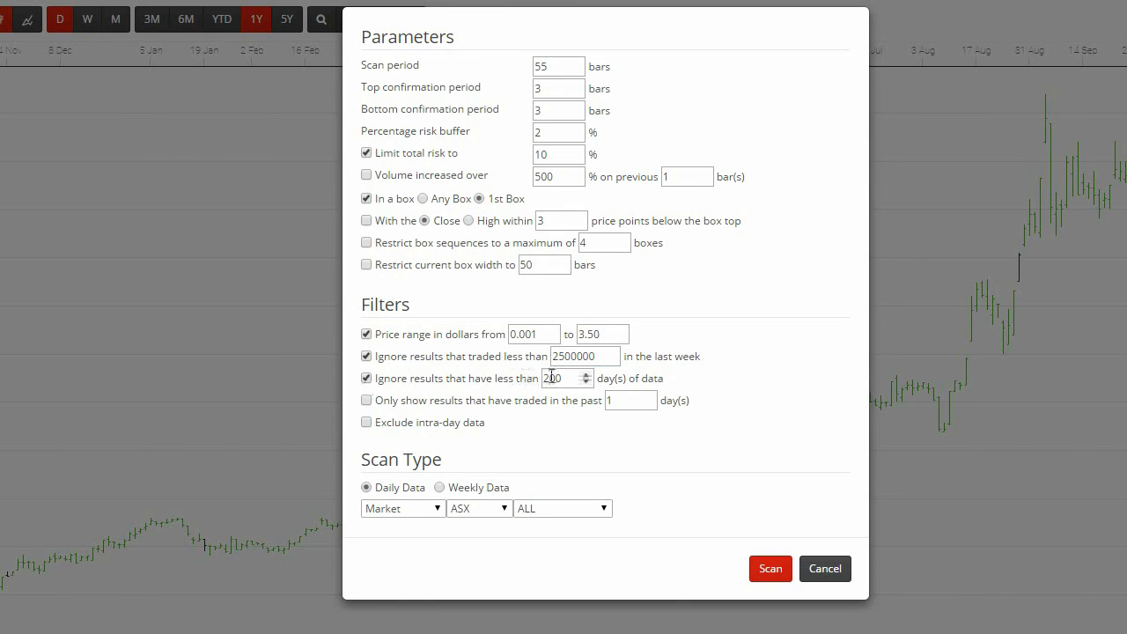
{"action": "left_click", "coordinate": [367, 398]}
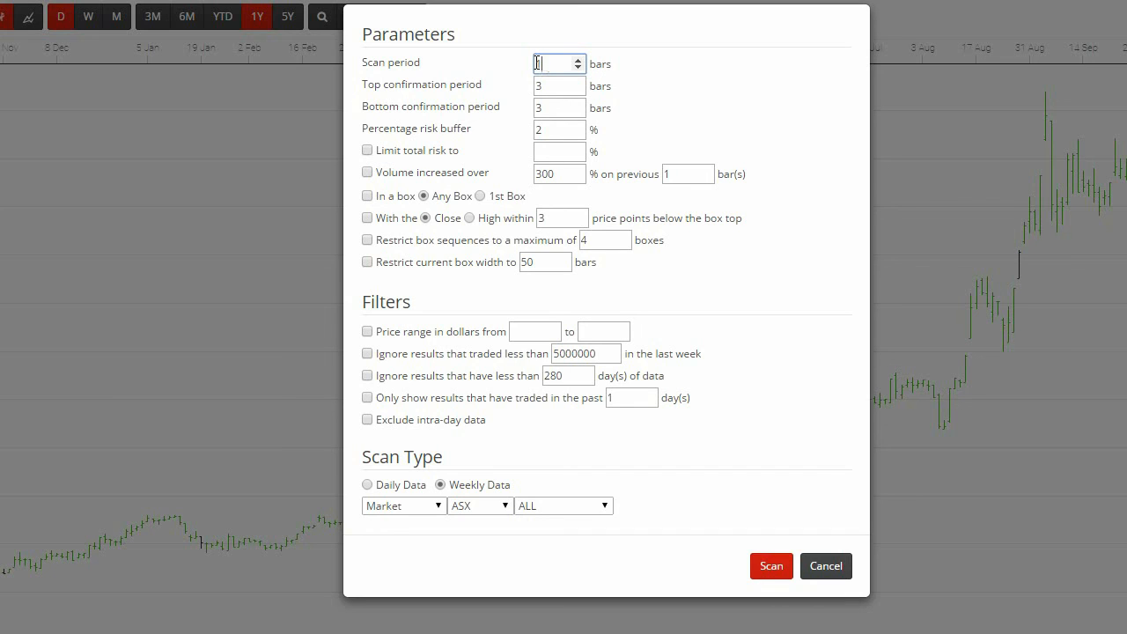
Enter weekly scan period 13 and launch the Darvas box scan
{"action": "type", "text": "3"}
{"action": "left_click", "coordinate": [560, 152]}
{"action": "type", "text": "10"}
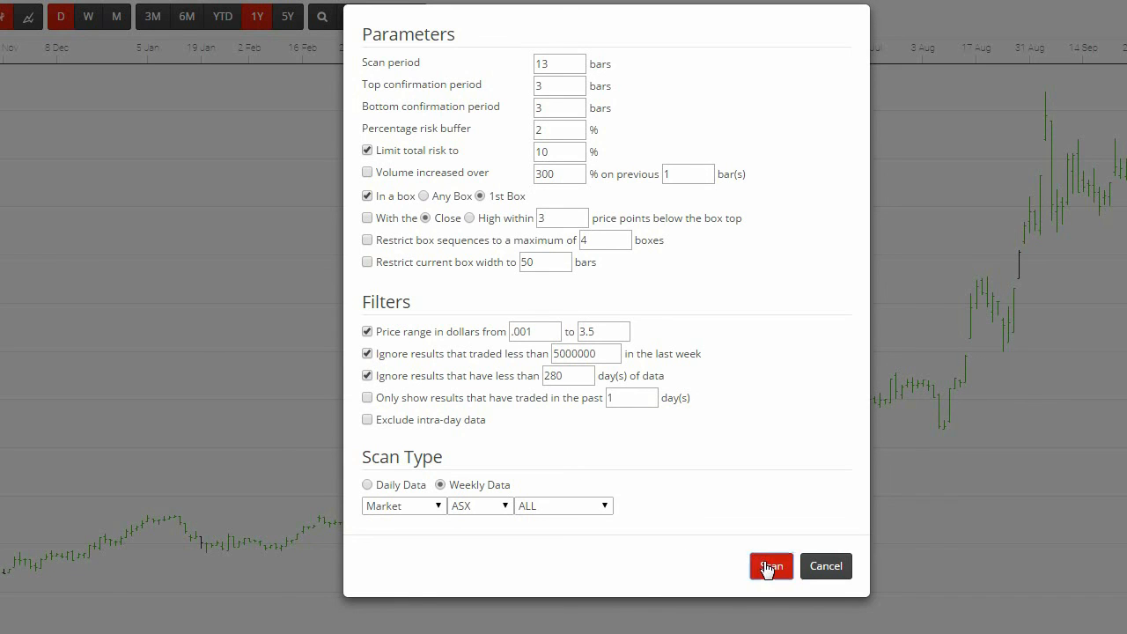
{"action": "left_click", "coordinate": [769, 565]}
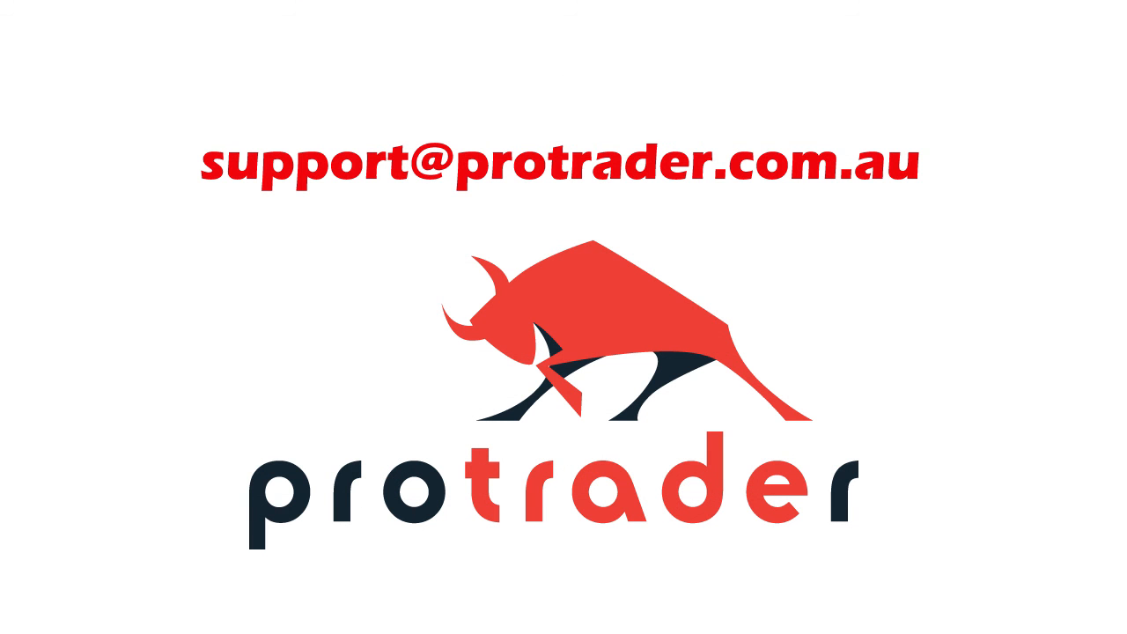